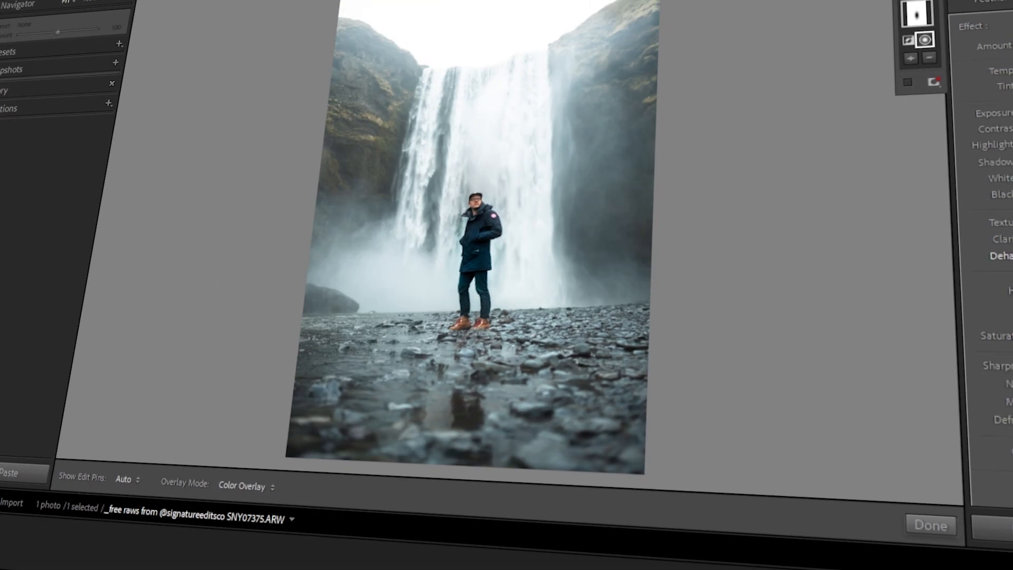
Show the single imported waterfall portrait in the Library grid
{"action": "left_click", "coordinate": [722, 36]}
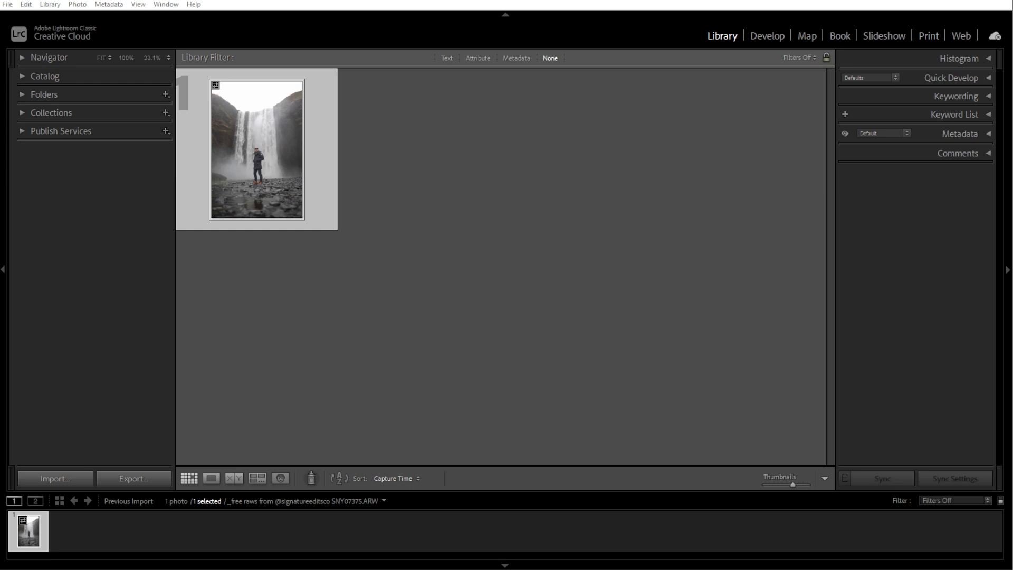
Switch to the Develop module to edit the waterfall portrait
{"action": "left_click", "coordinate": [767, 36]}
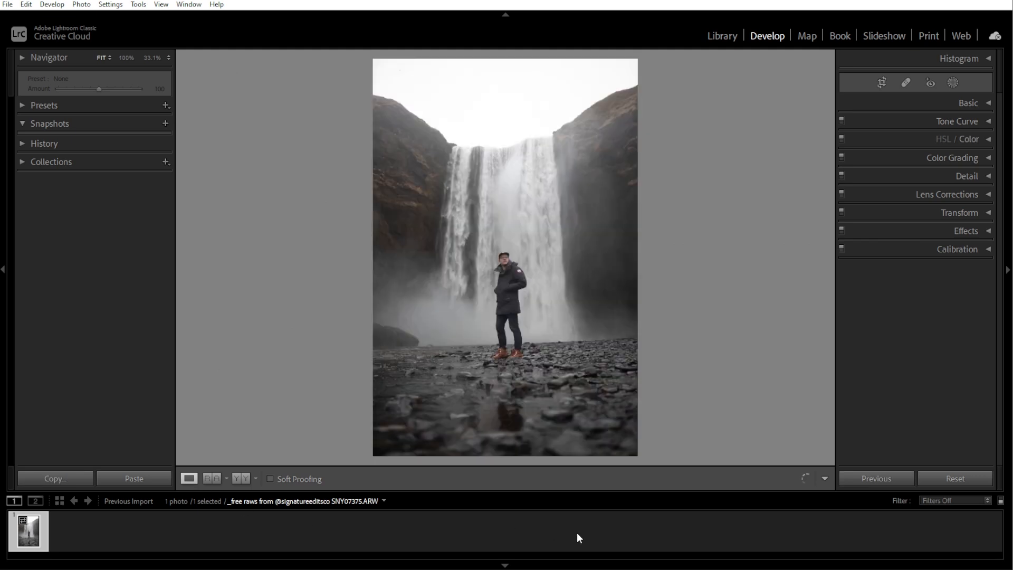
Create a radial gradient mask drawn as a tall ellipse around the standing man
{"action": "left_click", "coordinate": [953, 83]}
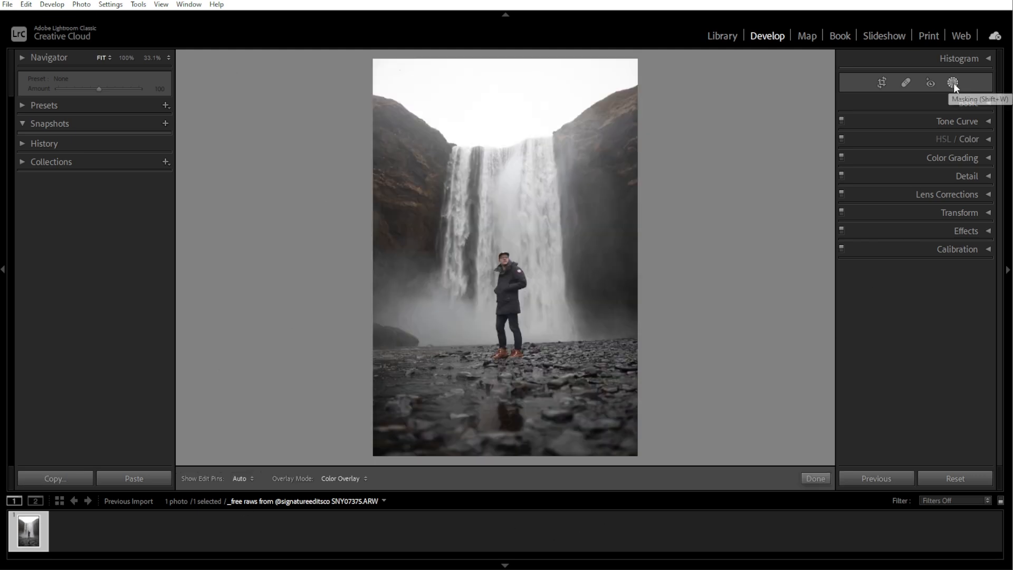
{"action": "left_click", "coordinate": [952, 83]}
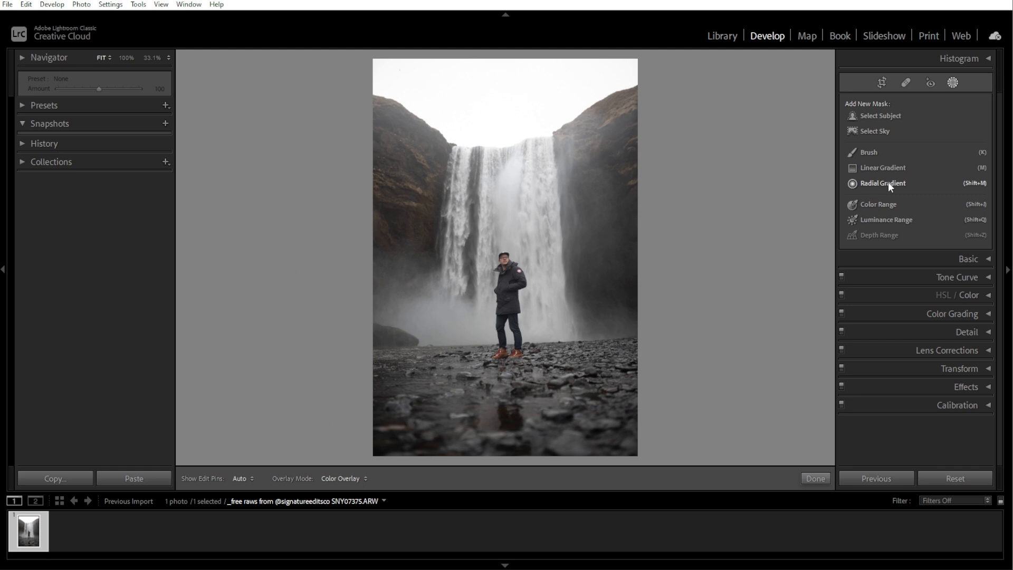
{"action": "left_click", "coordinate": [883, 183]}
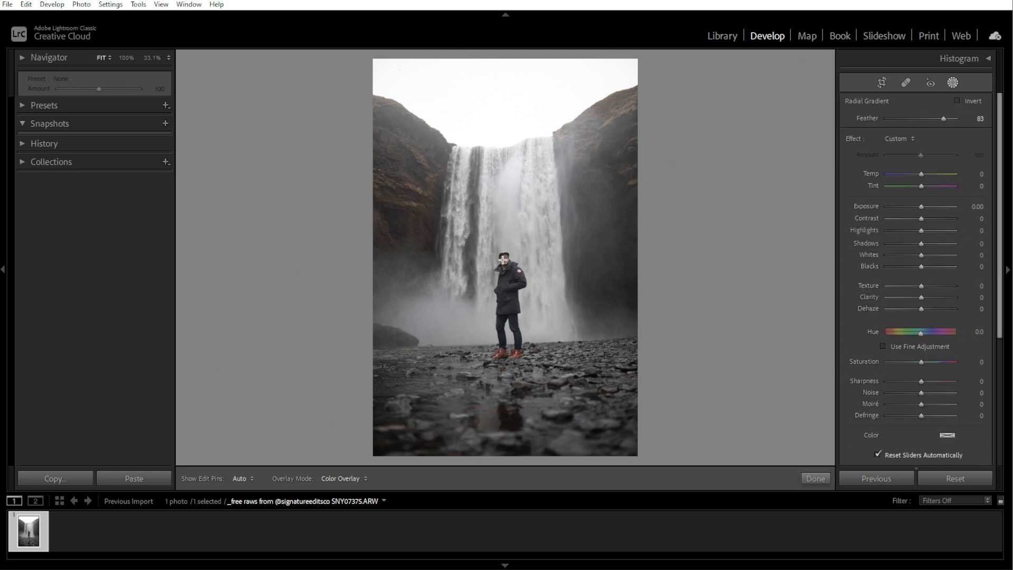
{"action": "left_click_drag", "start_coordinate": [497, 249], "coordinate": [517, 308]}
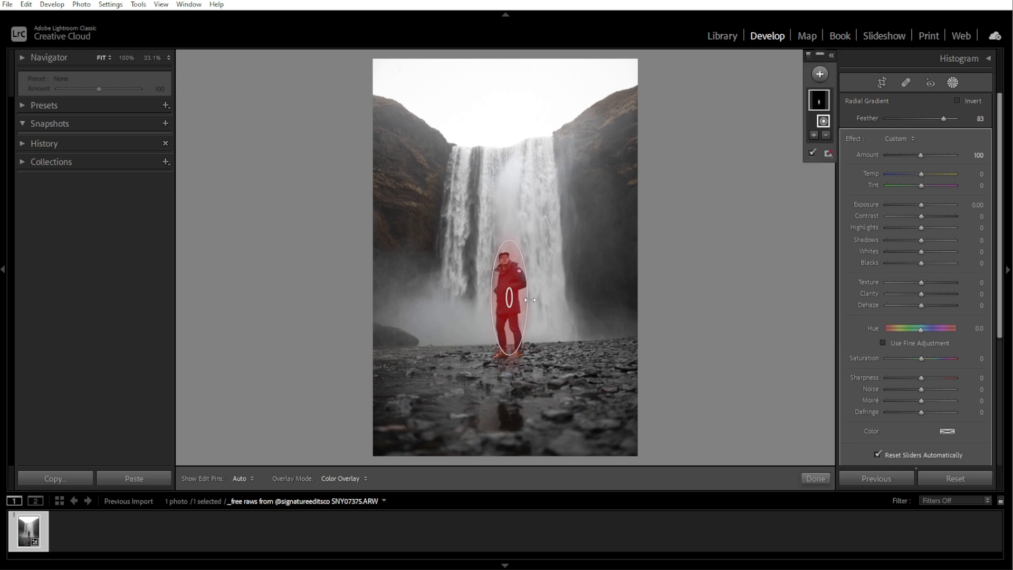
Select the radial mask and reduce its feather to 42
{"action": "left_click", "coordinate": [510, 298]}
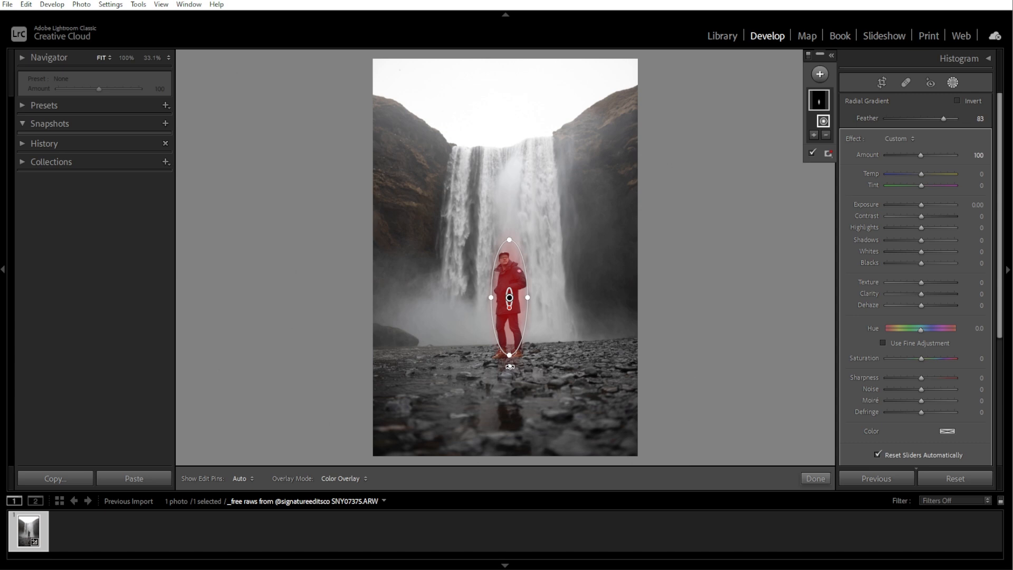
{"action": "left_click_drag", "start_coordinate": [944, 118], "coordinate": [917, 118]}
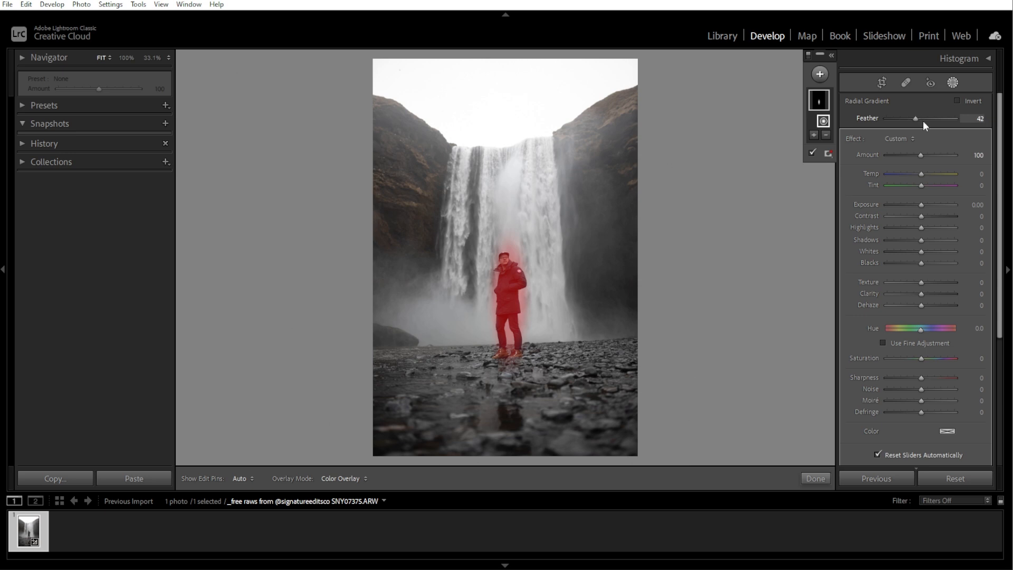
Experiment with the feather from 0 to 89 and leave it at 88
{"action": "left_click_drag", "start_coordinate": [917, 118], "coordinate": [945, 118]}
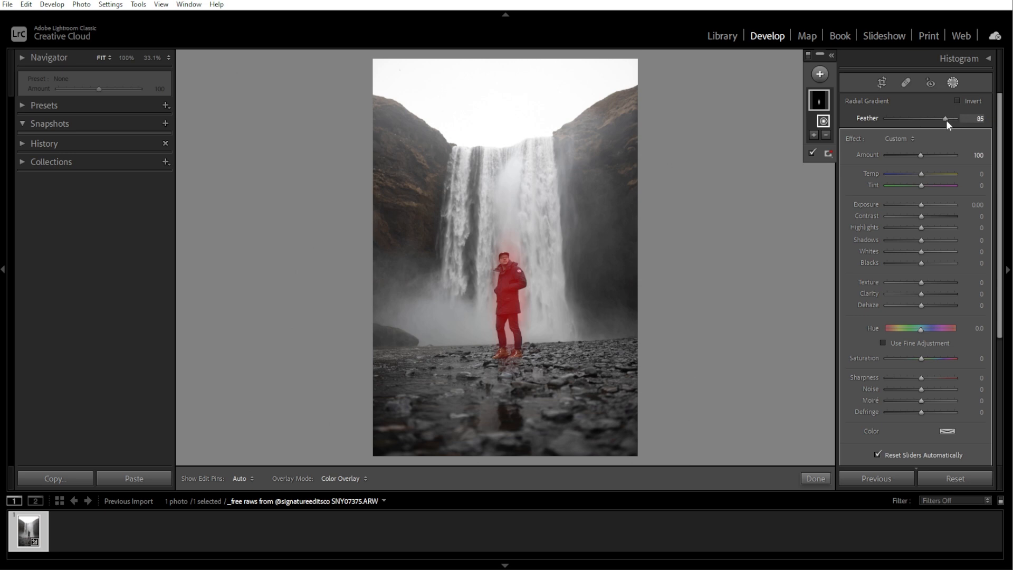
{"action": "left_click_drag", "start_coordinate": [943, 118], "coordinate": [951, 118]}
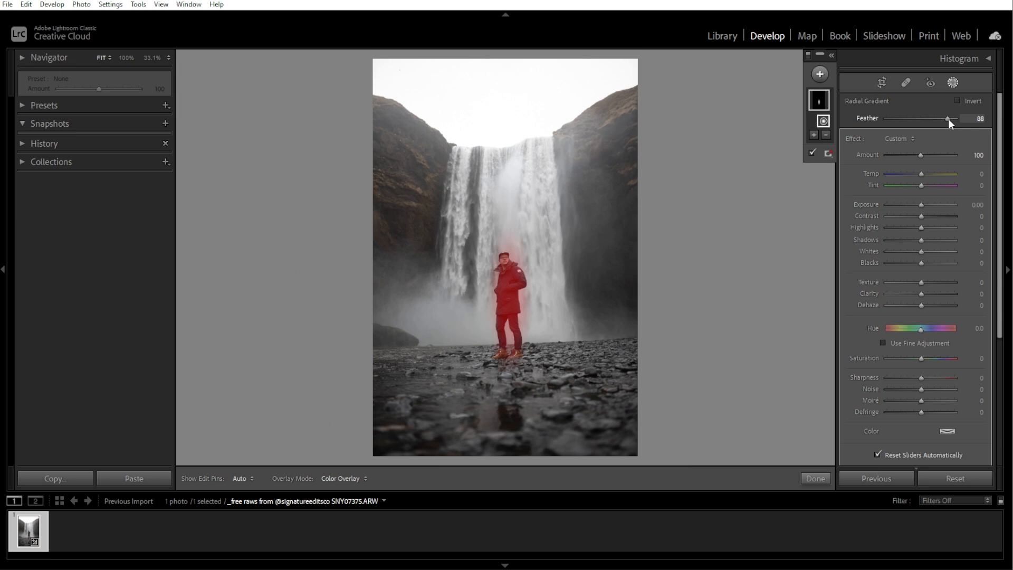
{"action": "left_click_drag", "start_coordinate": [952, 119], "coordinate": [885, 120]}
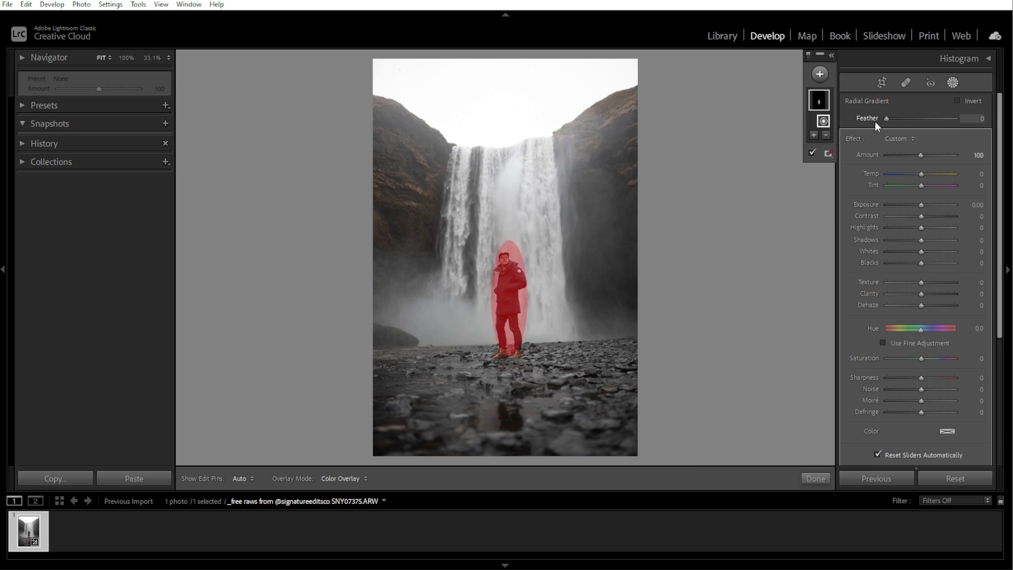
{"action": "left_click_drag", "start_coordinate": [885, 119], "coordinate": [949, 118]}
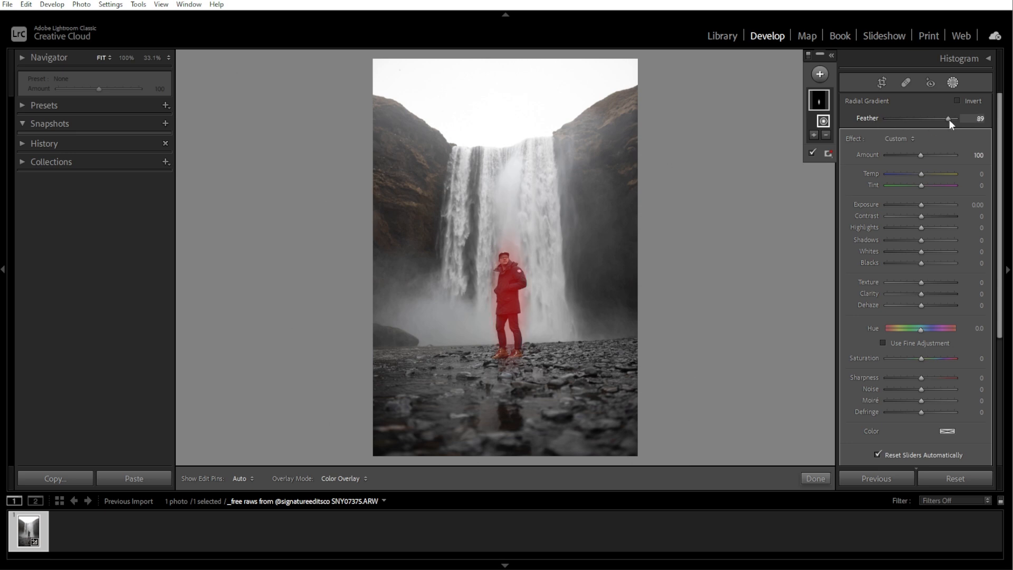
{"action": "left_click_drag", "start_coordinate": [952, 122], "coordinate": [947, 122]}
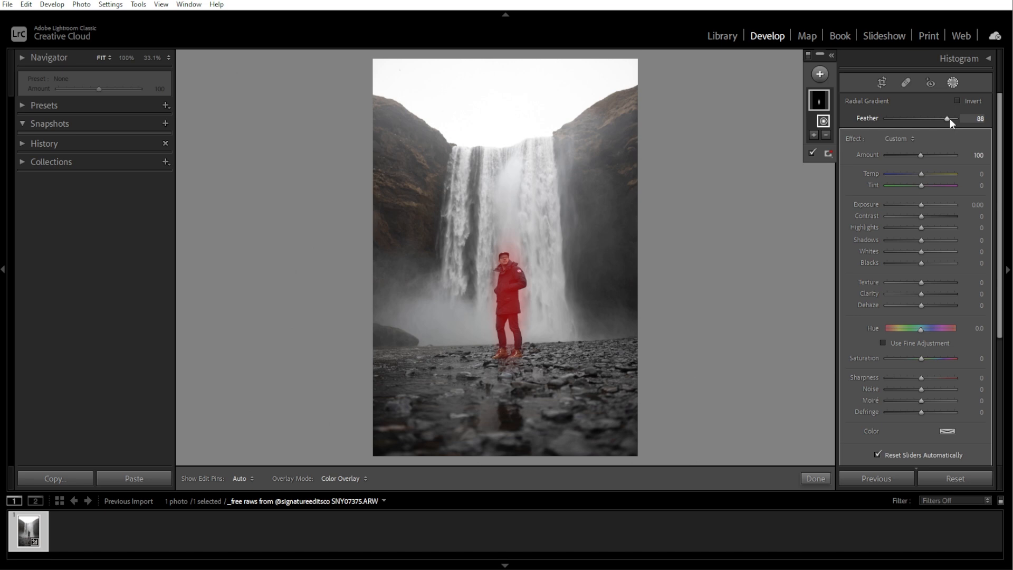
{"action": "mouse_move", "coordinate": [960, 101]}
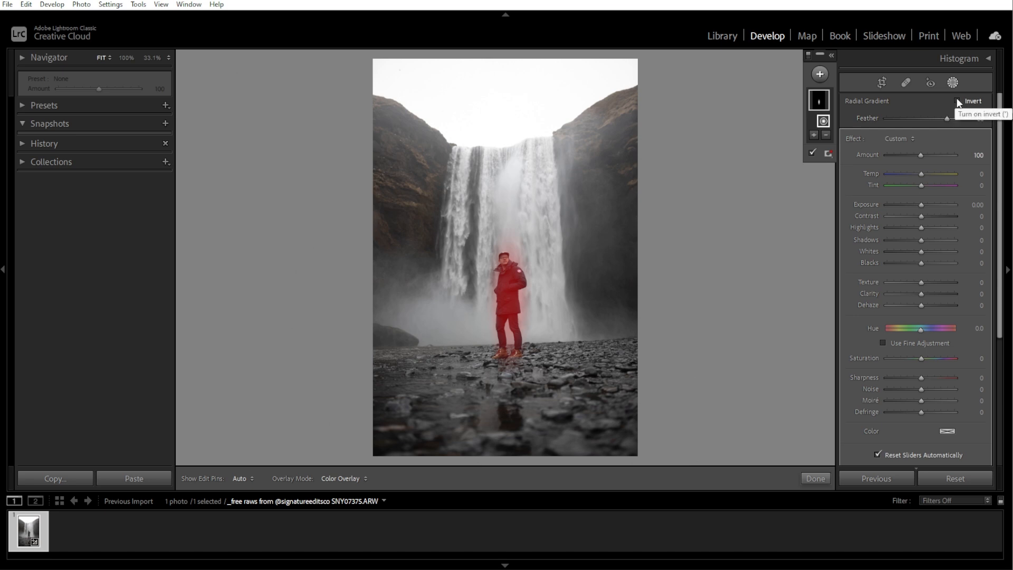
Invert the radial mask to target the surroundings and hide its red overlay
{"action": "left_click", "coordinate": [959, 101]}
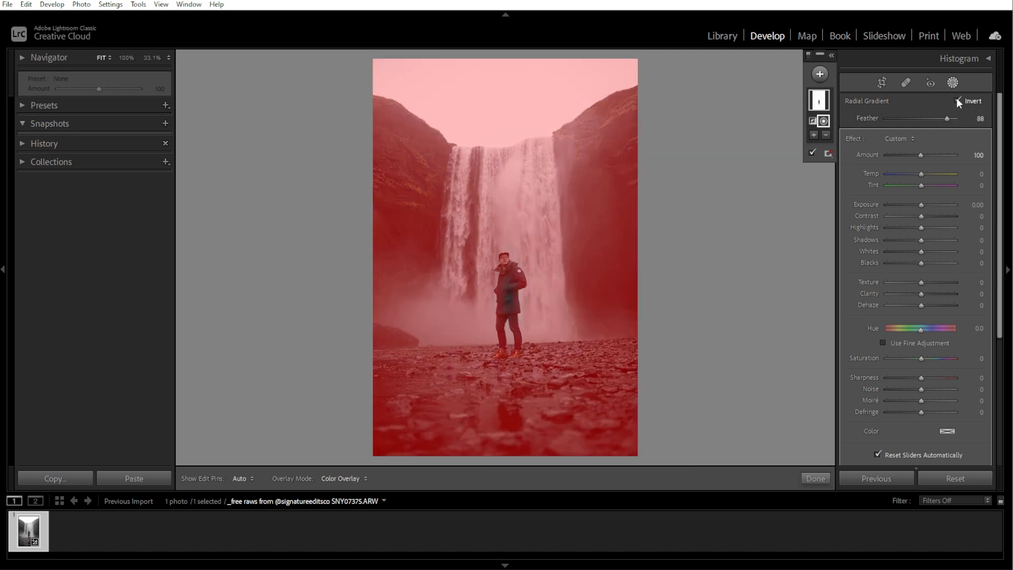
{"action": "left_click", "coordinate": [959, 101]}
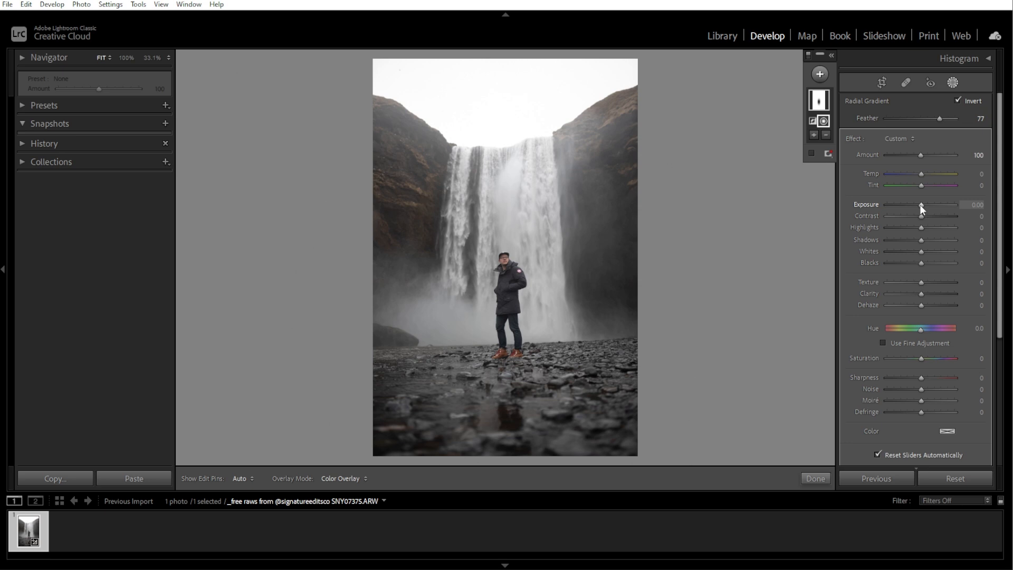
Set the surroundings to exposure 0.71, contrast 63, highlights -31, shadows -8 and clarity 16
{"action": "left_click_drag", "start_coordinate": [923, 208], "coordinate": [926, 208]}
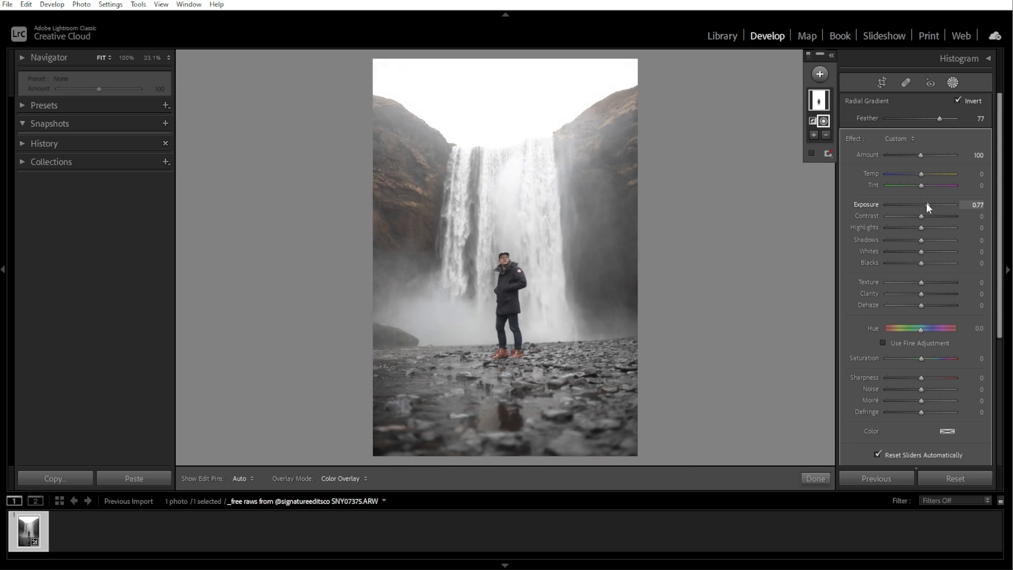
{"action": "left_click_drag", "start_coordinate": [925, 215], "coordinate": [921, 215]}
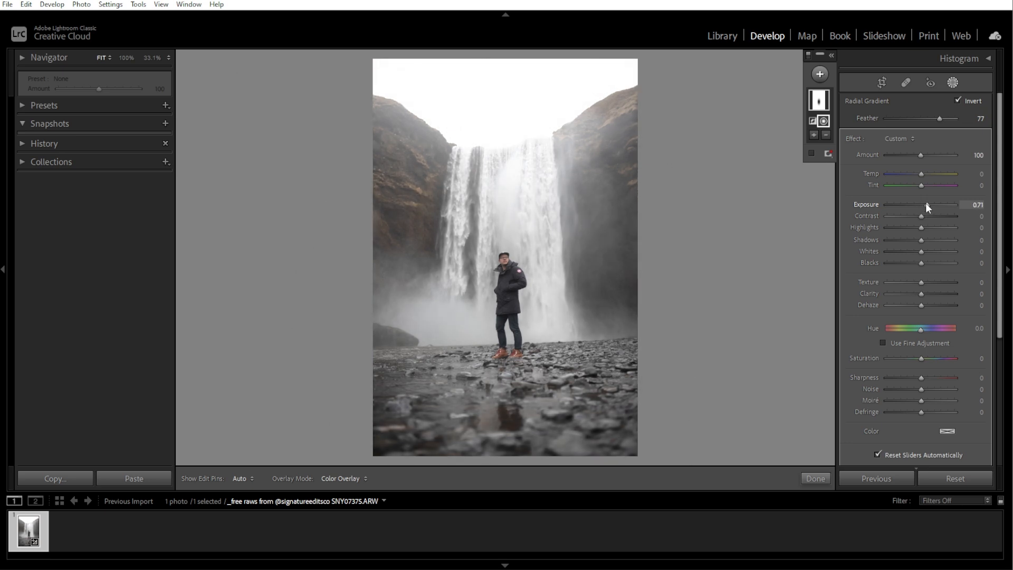
{"action": "left_click_drag", "start_coordinate": [922, 215], "coordinate": [941, 215]}
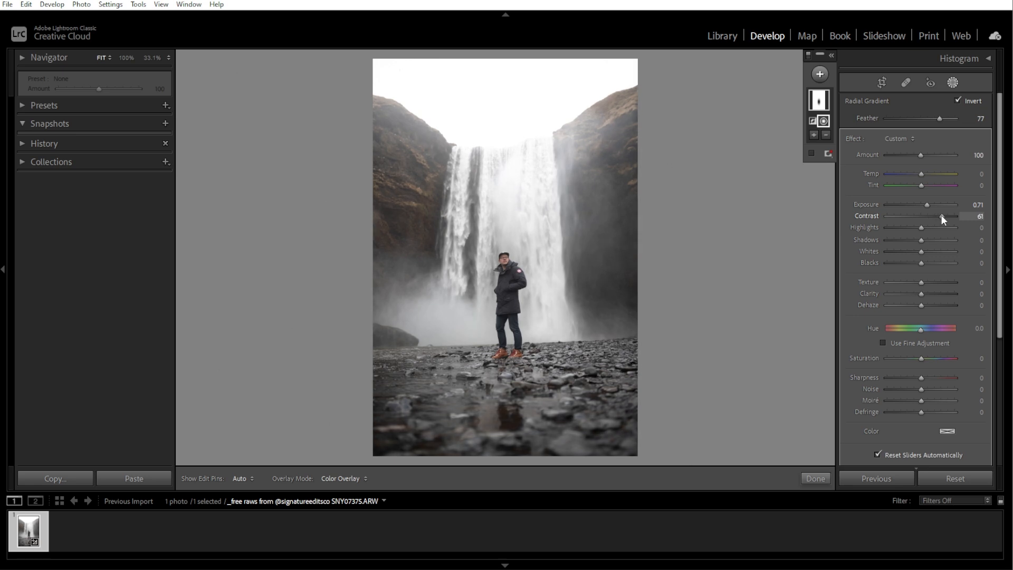
{"action": "left_click_drag", "start_coordinate": [940, 215], "coordinate": [943, 216]}
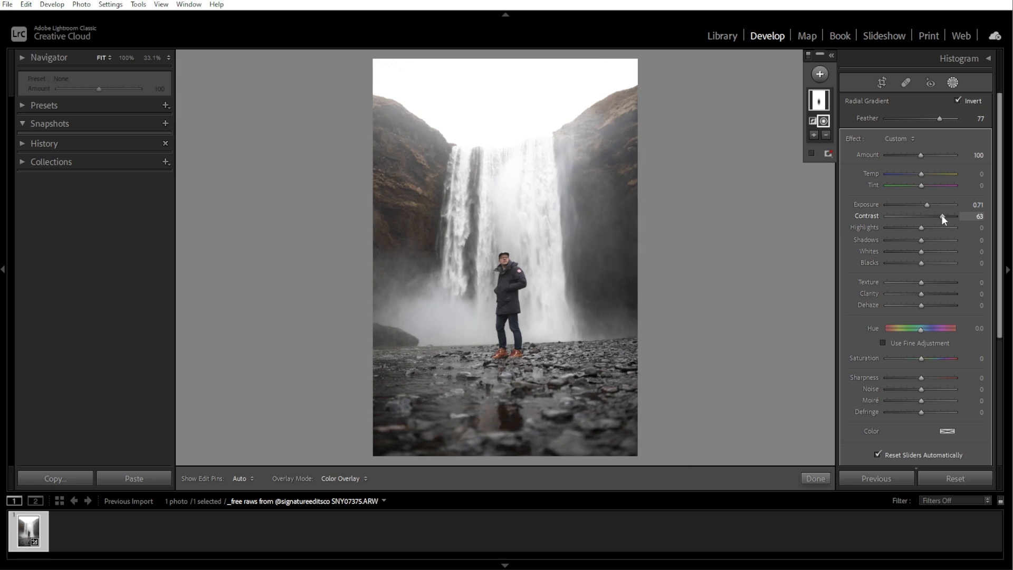
{"action": "mouse_move", "coordinate": [943, 223]}
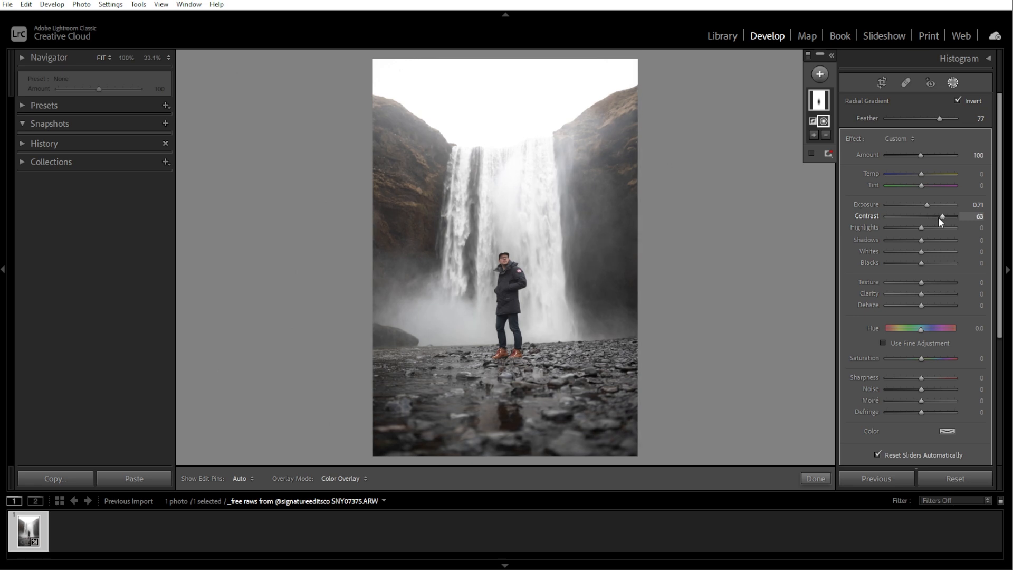
{"action": "left_click_drag", "start_coordinate": [920, 226], "coordinate": [909, 227]}
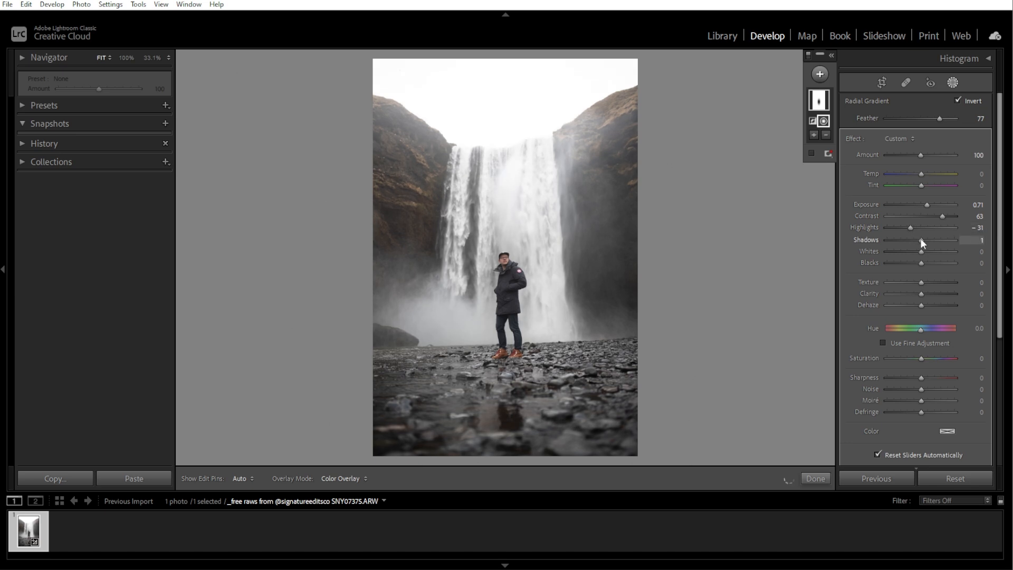
{"action": "left_click_drag", "start_coordinate": [921, 241], "coordinate": [920, 241]}
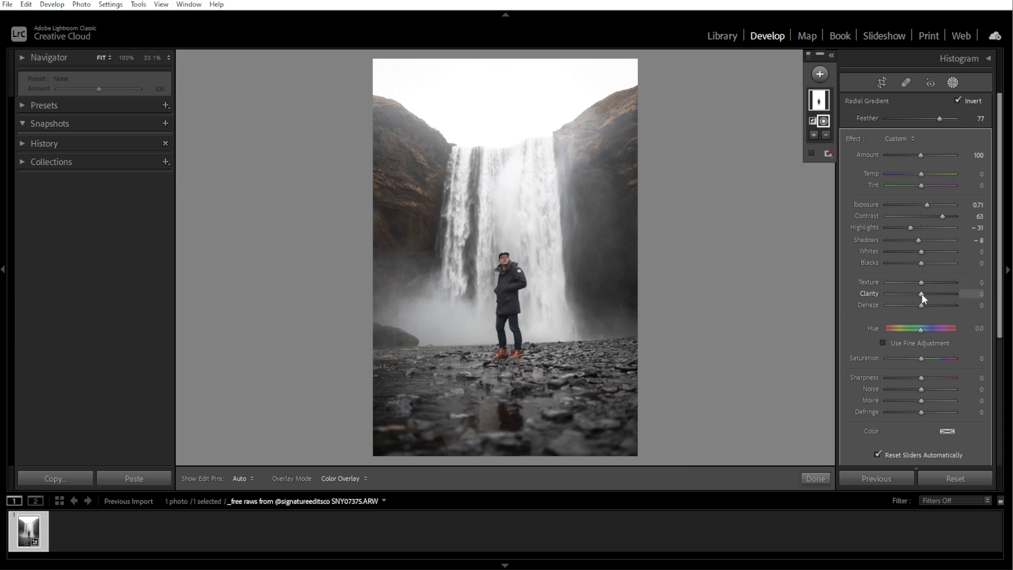
{"action": "left_click_drag", "start_coordinate": [922, 295], "coordinate": [927, 295]}
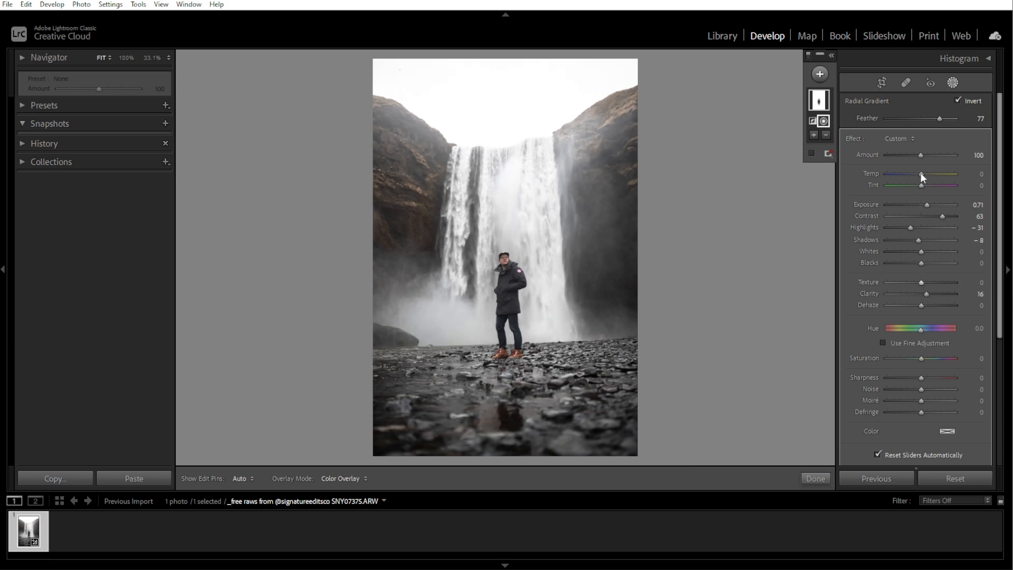
Cool the surroundings to temp -14 and tint -21, and raise saturation to 28
{"action": "left_click_drag", "start_coordinate": [920, 174], "coordinate": [911, 174]}
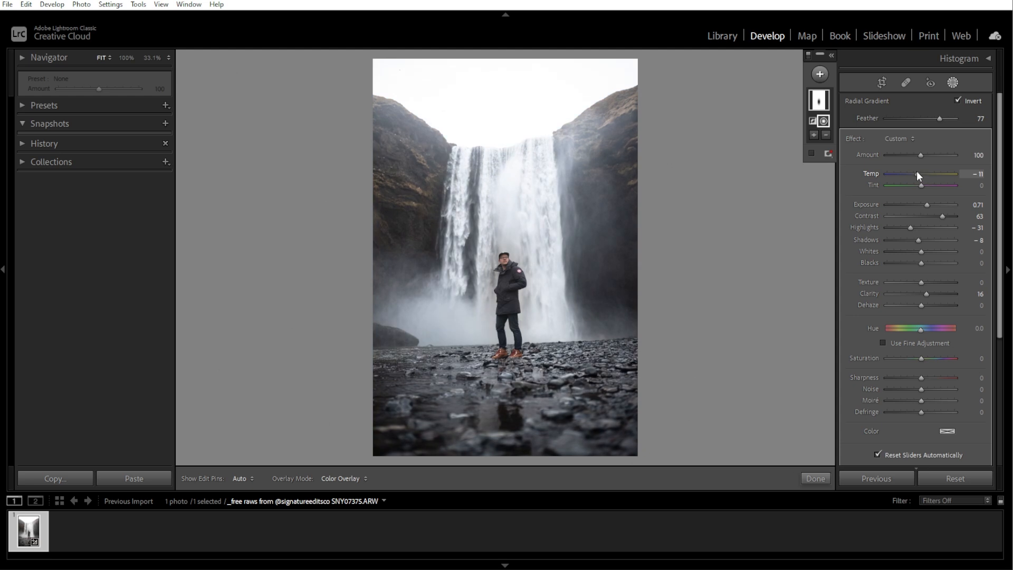
{"action": "left_click_drag", "start_coordinate": [919, 175], "coordinate": [916, 174]}
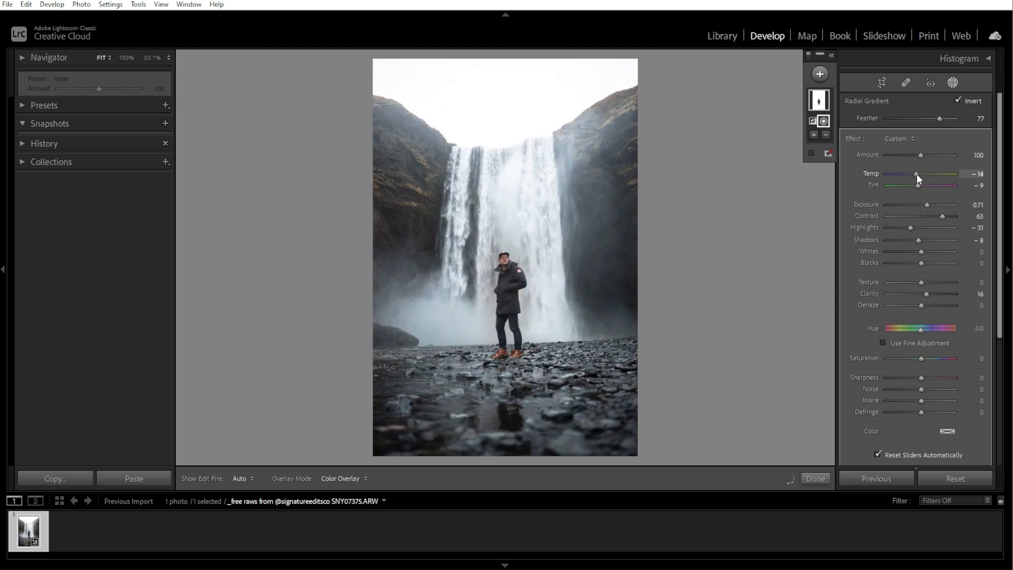
{"action": "left_click_drag", "start_coordinate": [924, 186], "coordinate": [913, 186]}
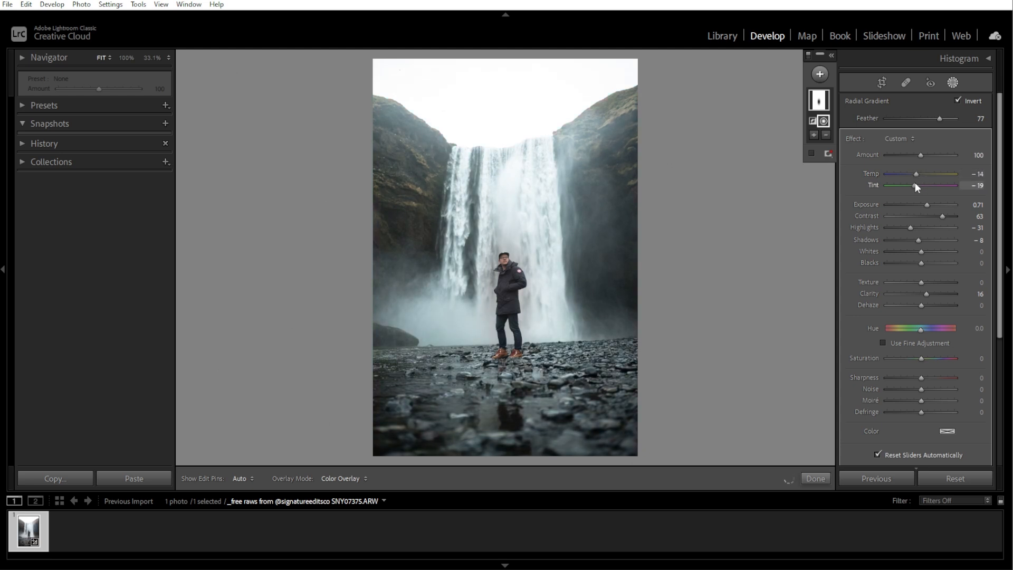
{"action": "left_click_drag", "start_coordinate": [916, 186], "coordinate": [911, 186]}
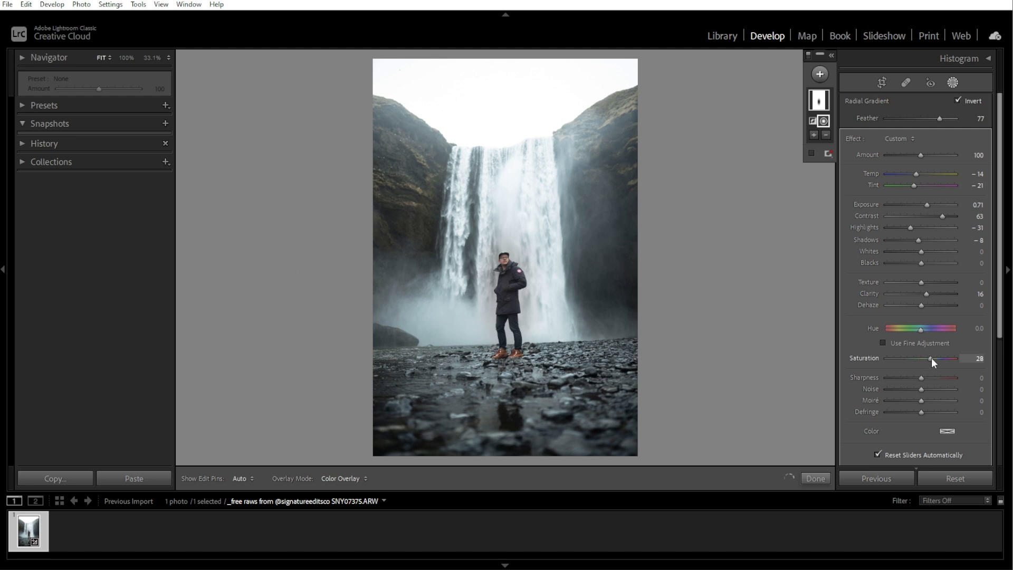
{"action": "left_click_drag", "start_coordinate": [928, 358], "coordinate": [937, 358]}
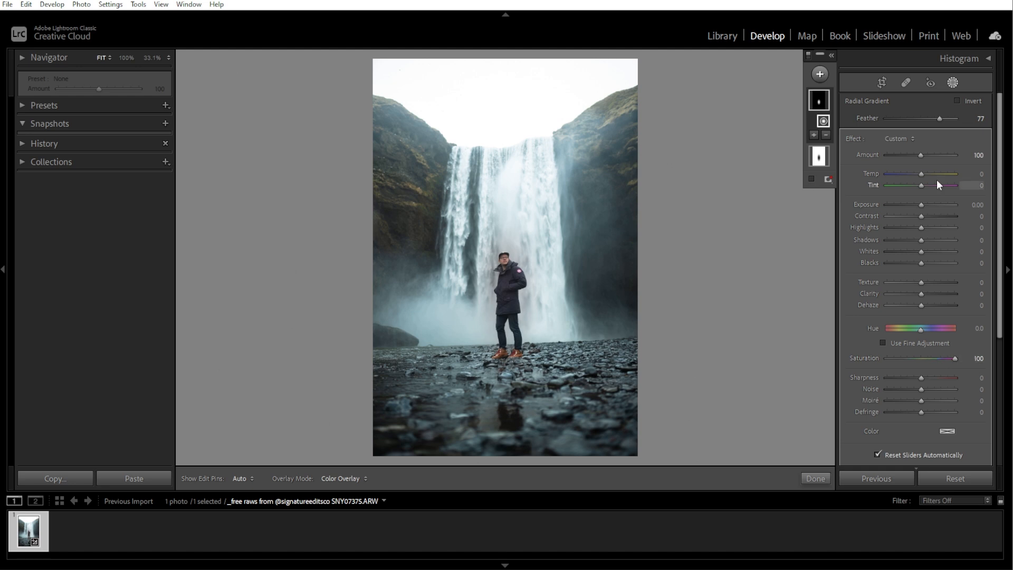
Tweak the subject mask's temperature and tint, then darken the surroundings mask's blacks
{"action": "left_click_drag", "start_coordinate": [922, 174], "coordinate": [917, 174]}
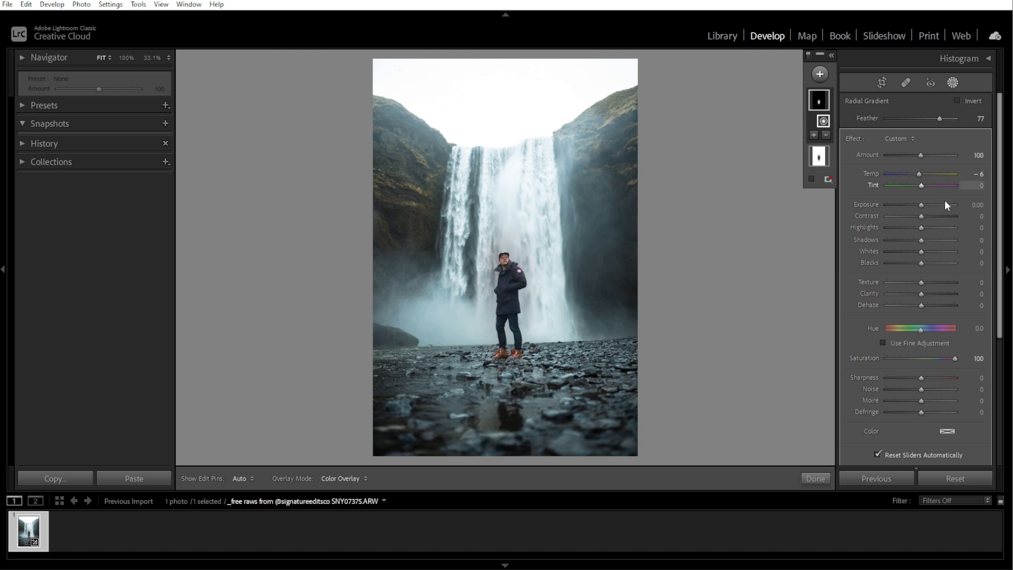
{"action": "left_click_drag", "start_coordinate": [922, 228], "coordinate": [935, 228]}
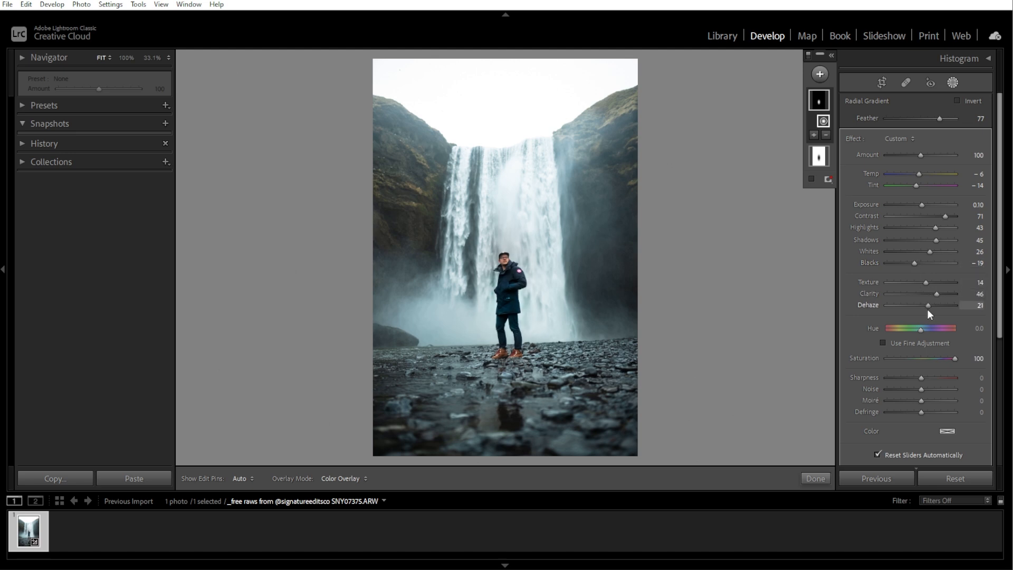
{"action": "left_click", "coordinate": [959, 102]}
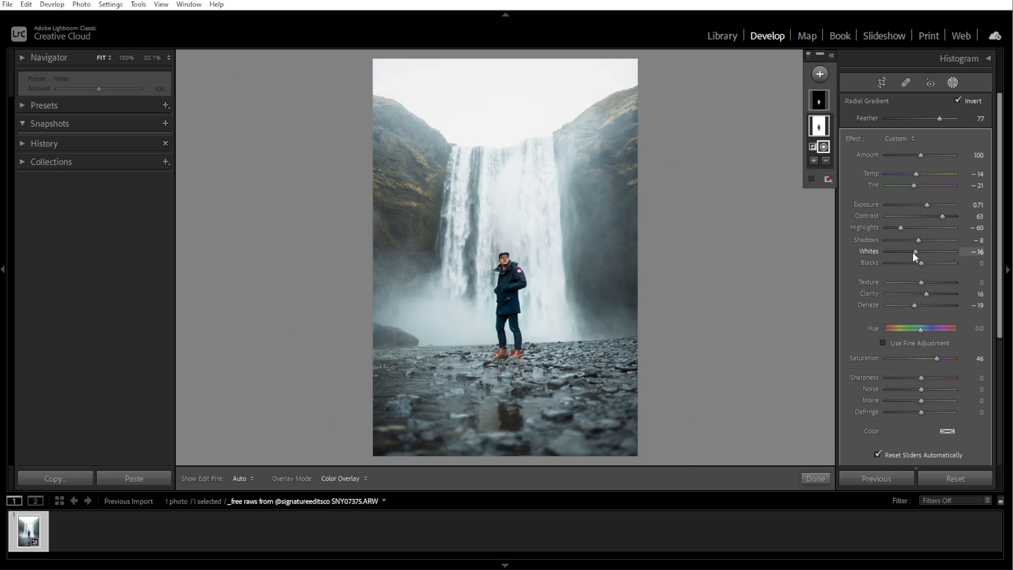
{"action": "left_click_drag", "start_coordinate": [937, 262], "coordinate": [914, 263]}
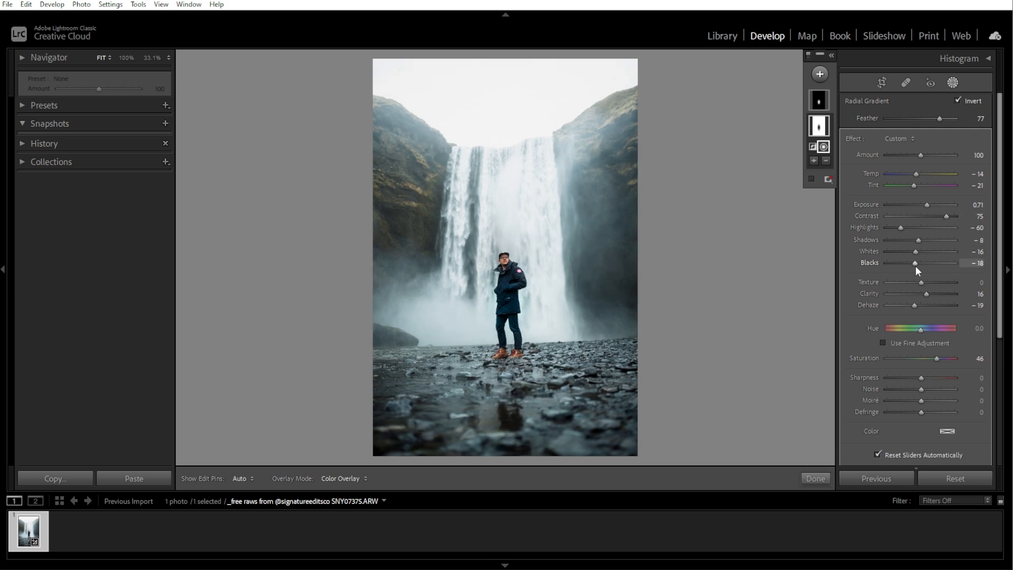
Finish masking and show the edited portrait beside the original in Before/After view
{"action": "left_click", "coordinate": [816, 479]}
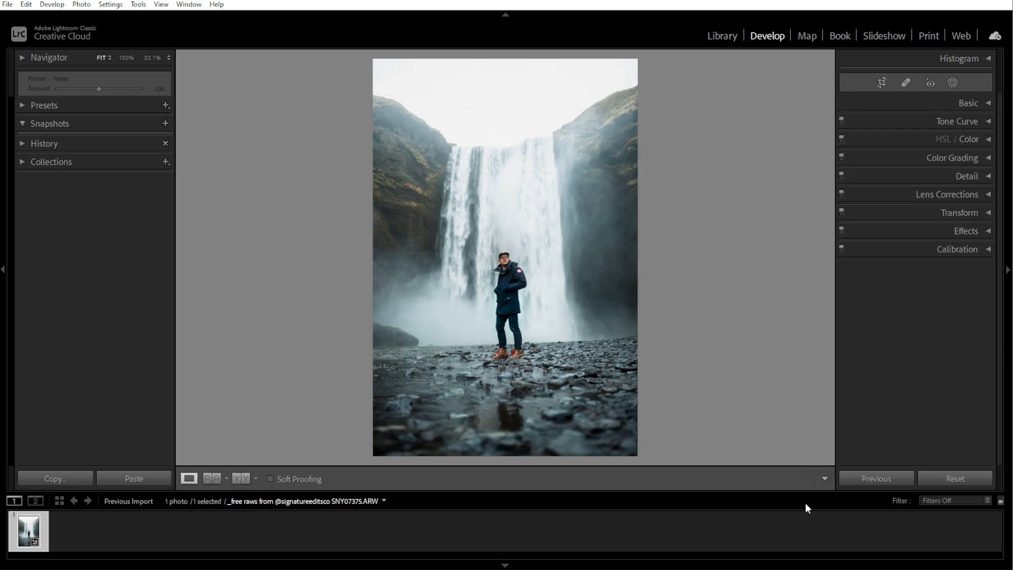
{"action": "left_click", "coordinate": [189, 482]}
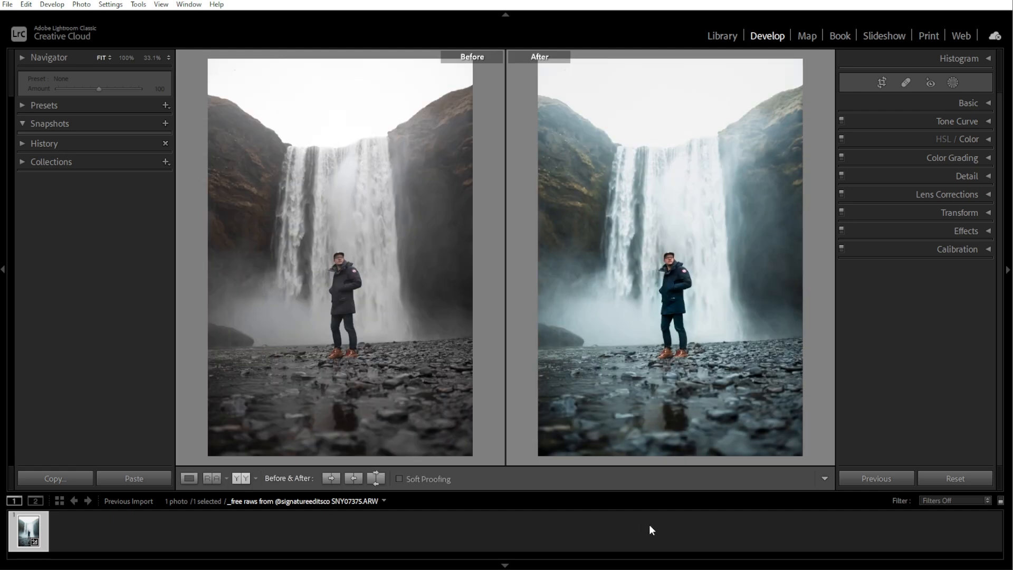